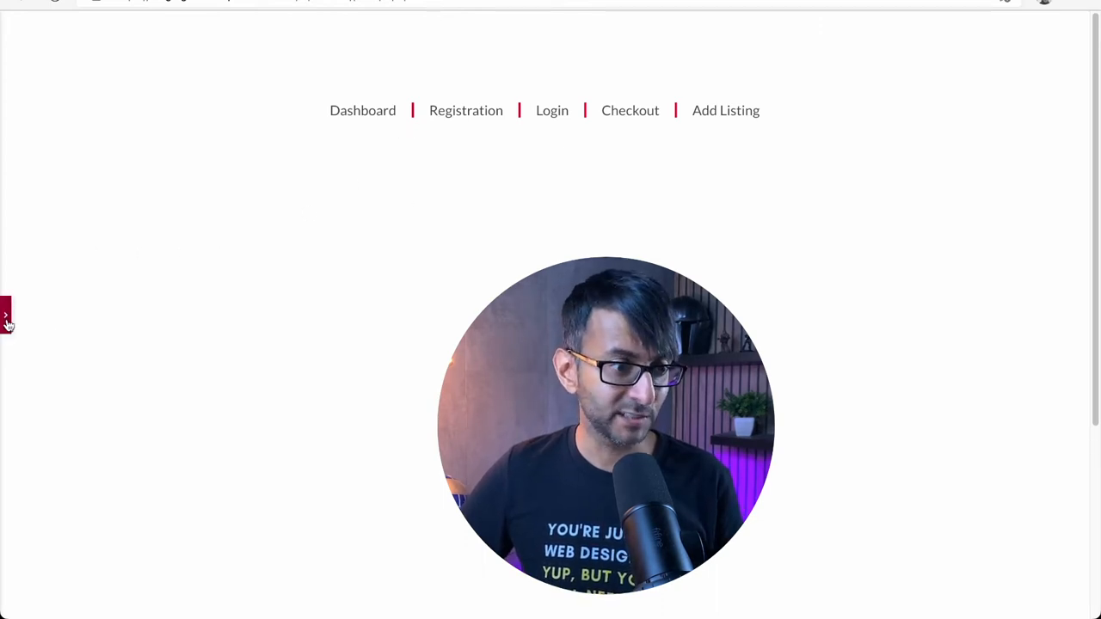
- Add a crimson #ff0050 right-border divider to every nav menu item except the last
{"action": "left_click", "coordinate": [7, 314]}
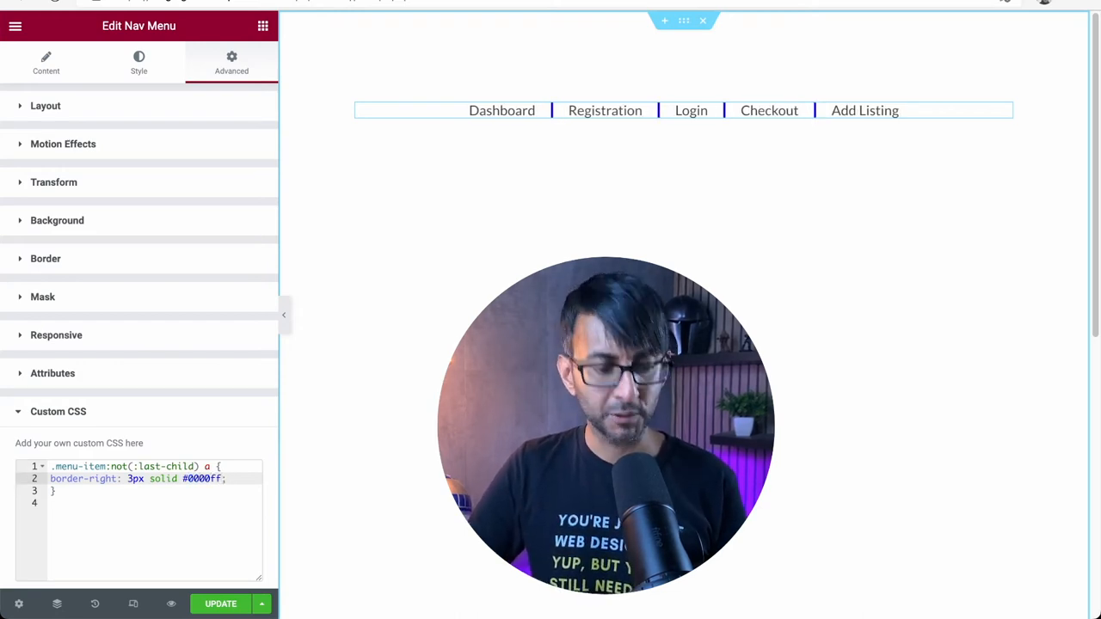
{"action": "type", "text": "ff0050"}
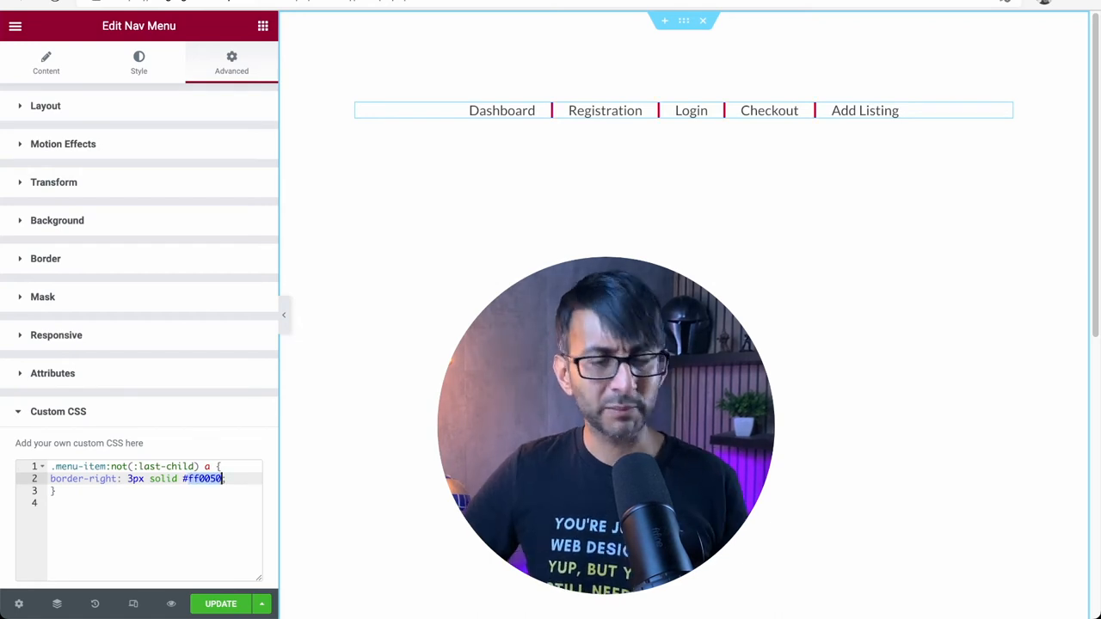
- In Main Menu styling, reset Vertical Padding to 0 and set Space Between to 2
{"action": "left_click", "coordinate": [139, 61]}
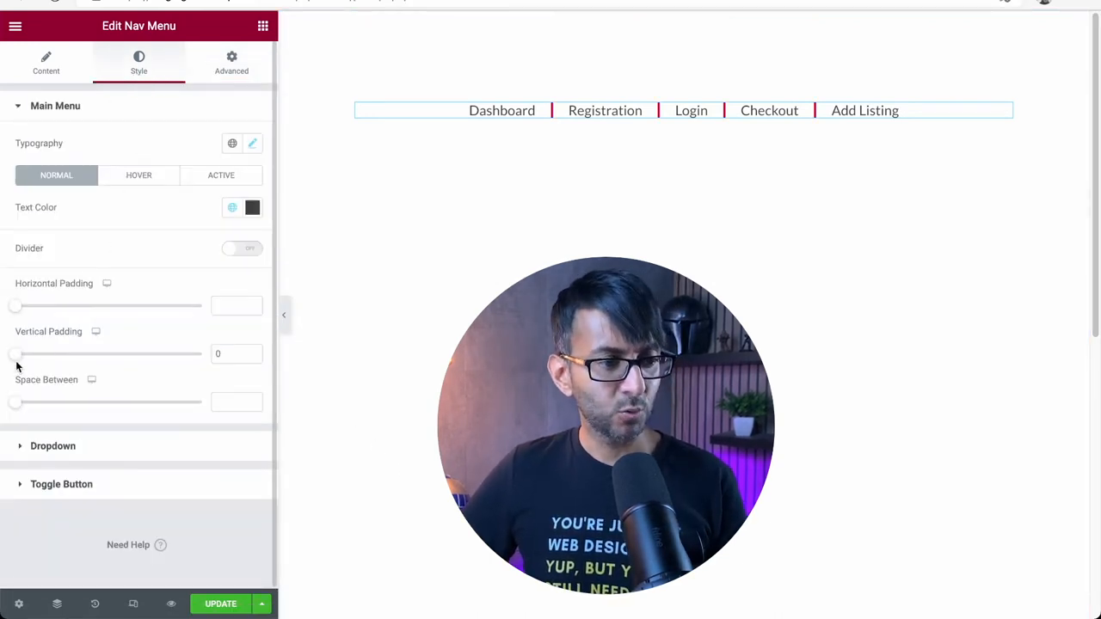
{"action": "left_click_drag", "start_coordinate": [16, 353], "coordinate": [65, 354]}
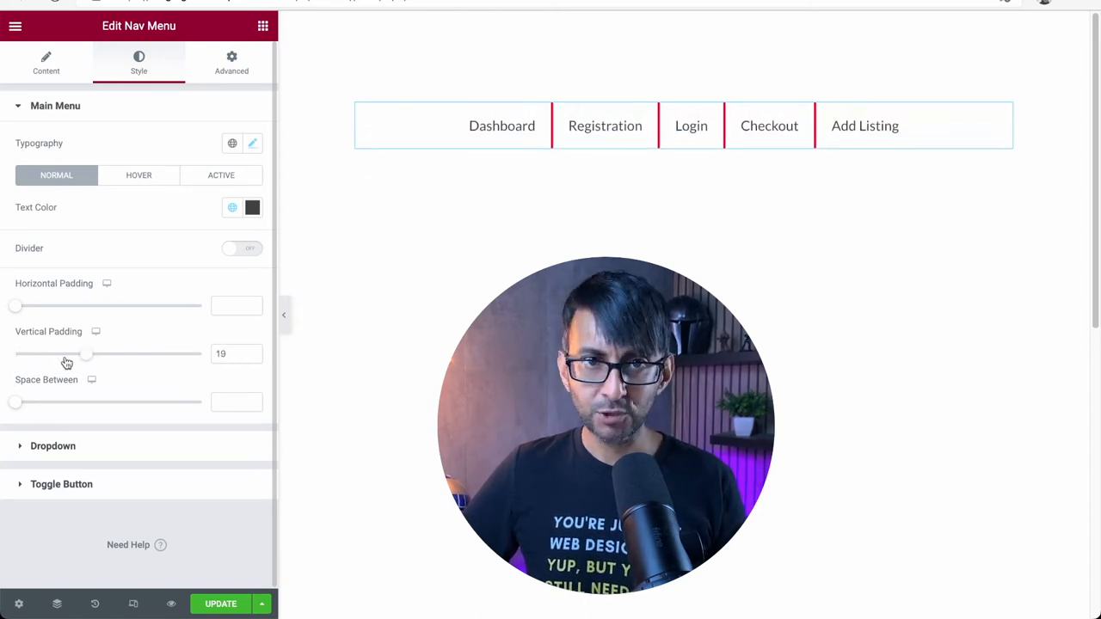
{"action": "type", "text": "0"}
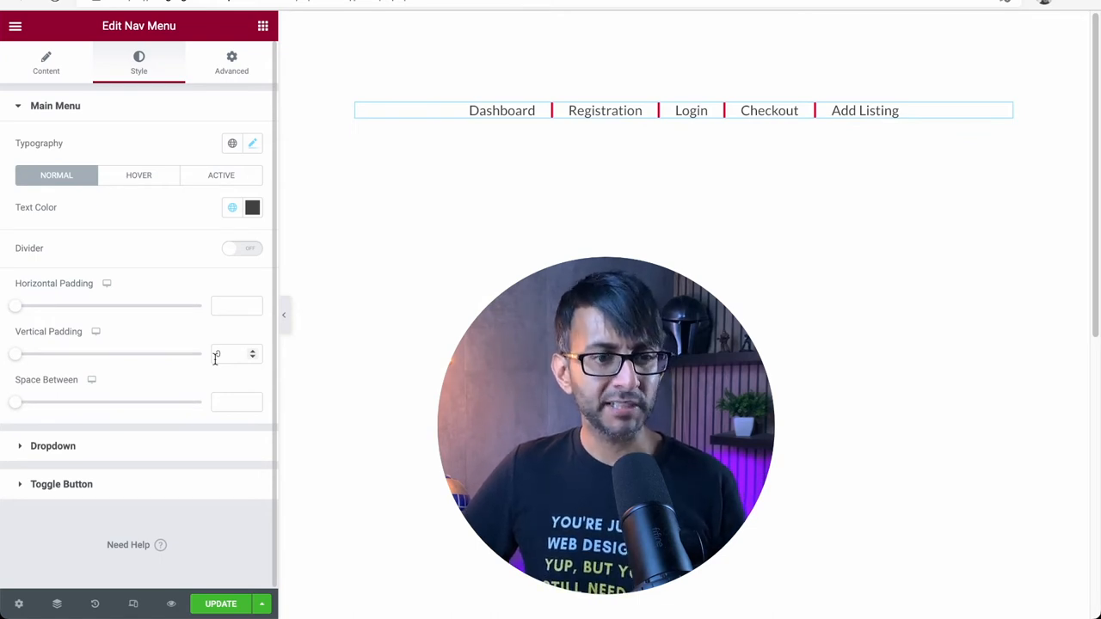
{"action": "left_click", "coordinate": [236, 353]}
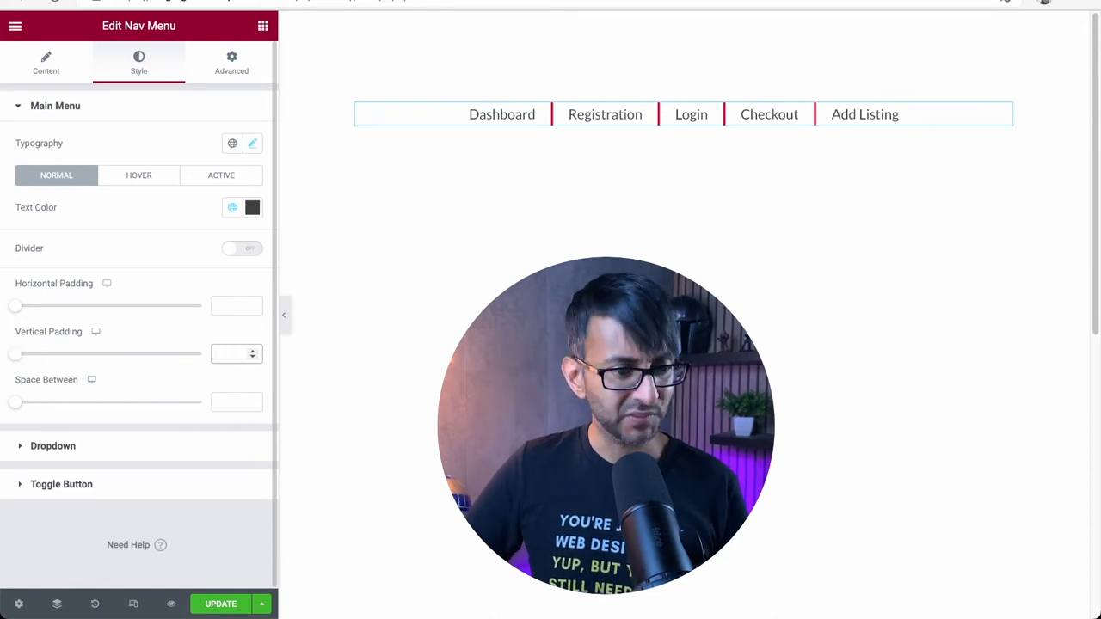
{"action": "type", "text": "0"}
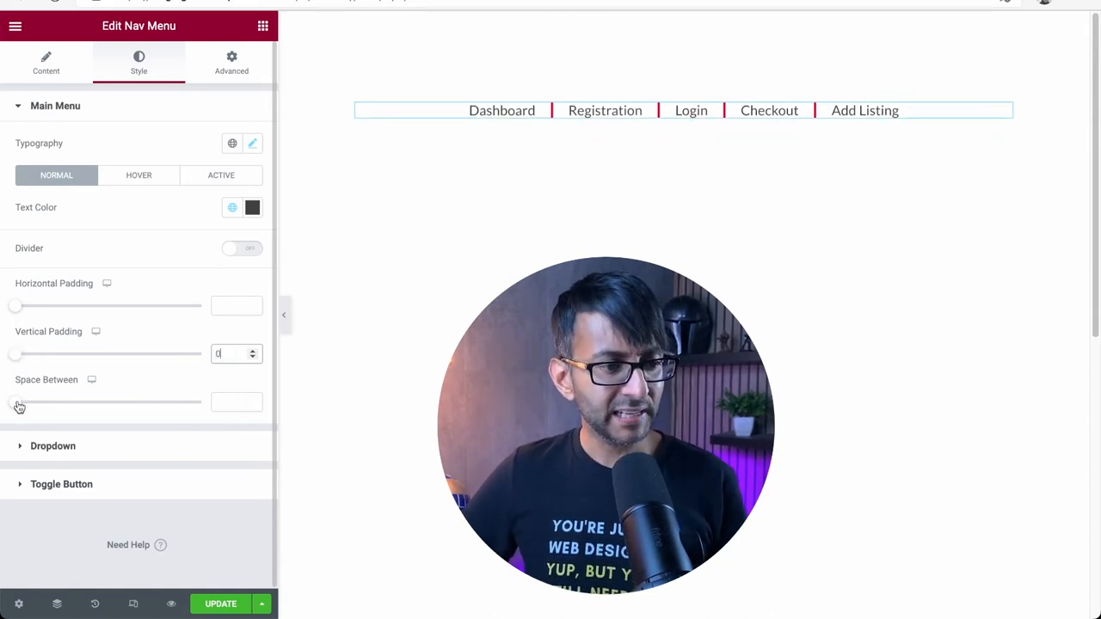
{"action": "left_click_drag", "start_coordinate": [17, 401], "coordinate": [62, 401]}
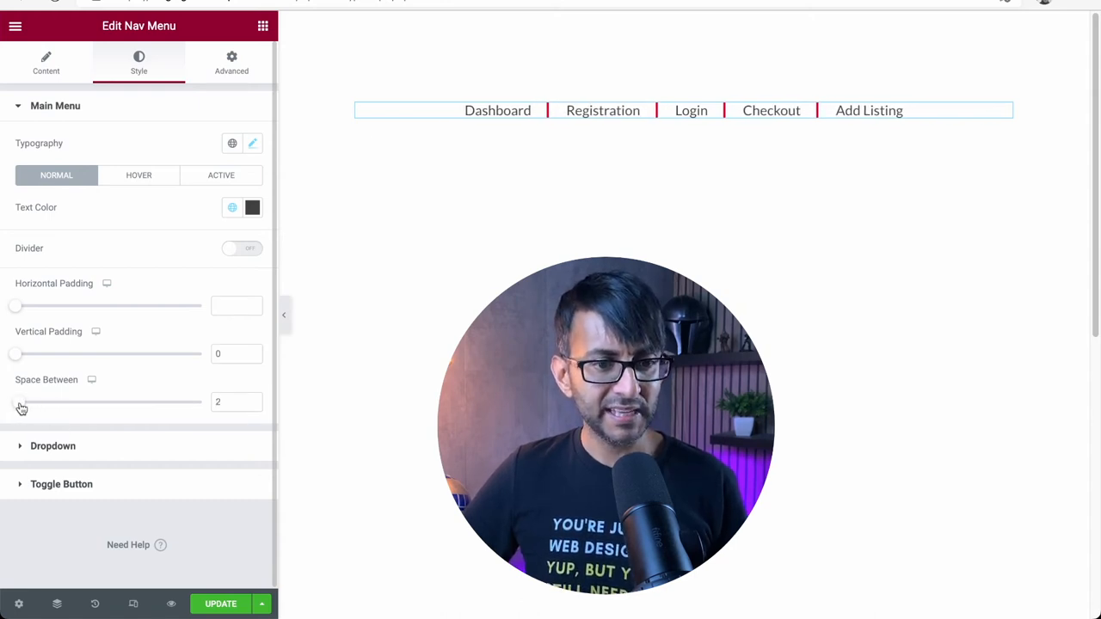
{"action": "left_click", "coordinate": [231, 62]}
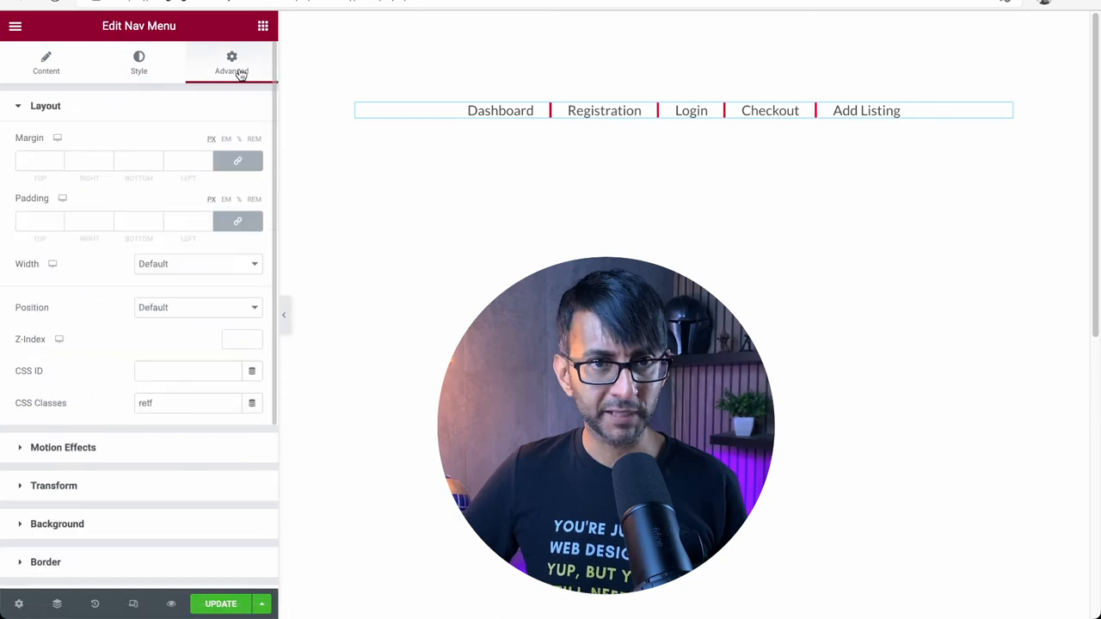